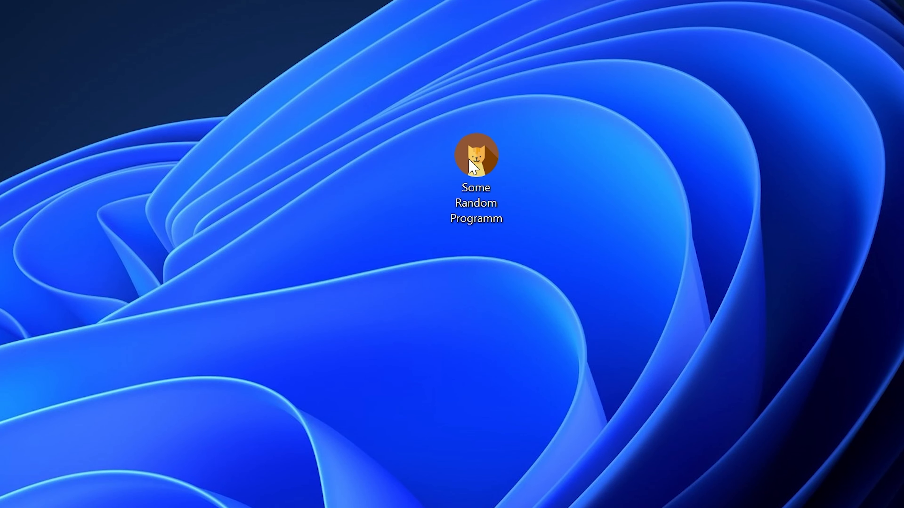
Launch Some Random Programm from its desktop icon, triggering the missing imapi.dll error page
double_click(476, 154)
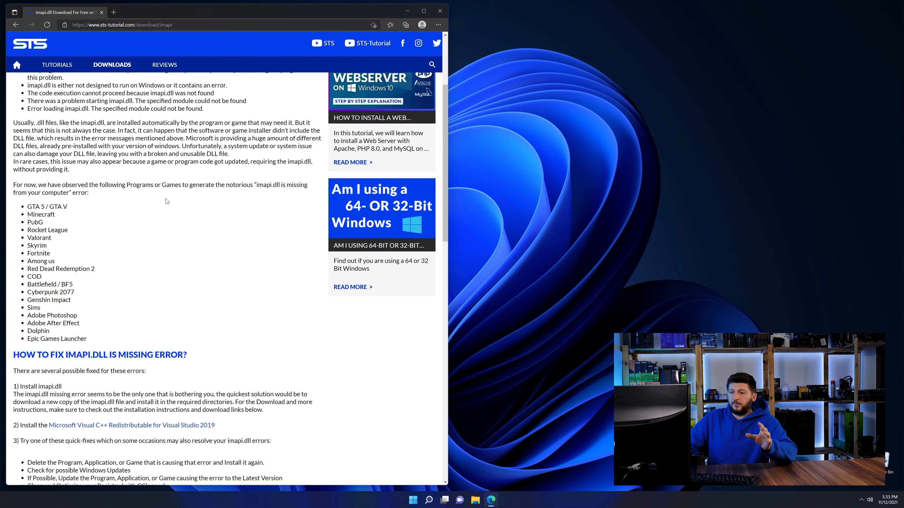
Download the imapi.dll (32-Bit).zip file from the STS Tutorial page
scroll("down", 3)
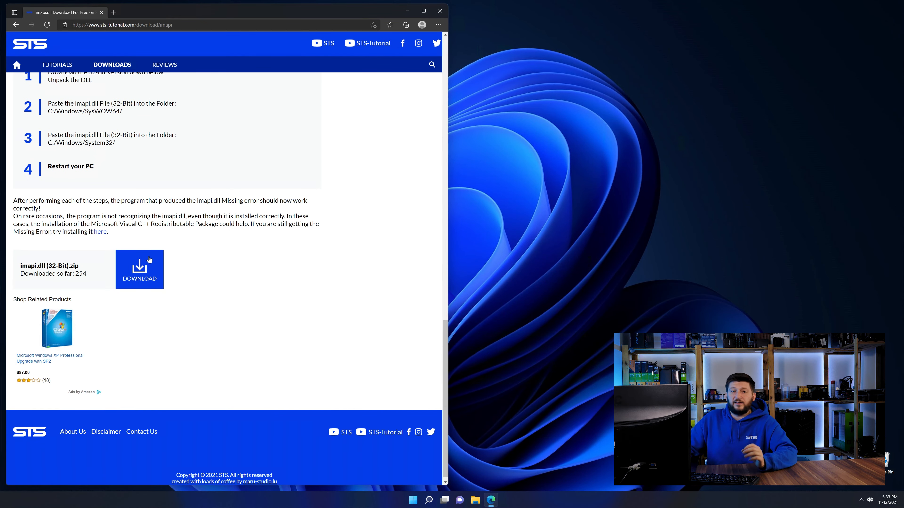
left_click(138, 269)
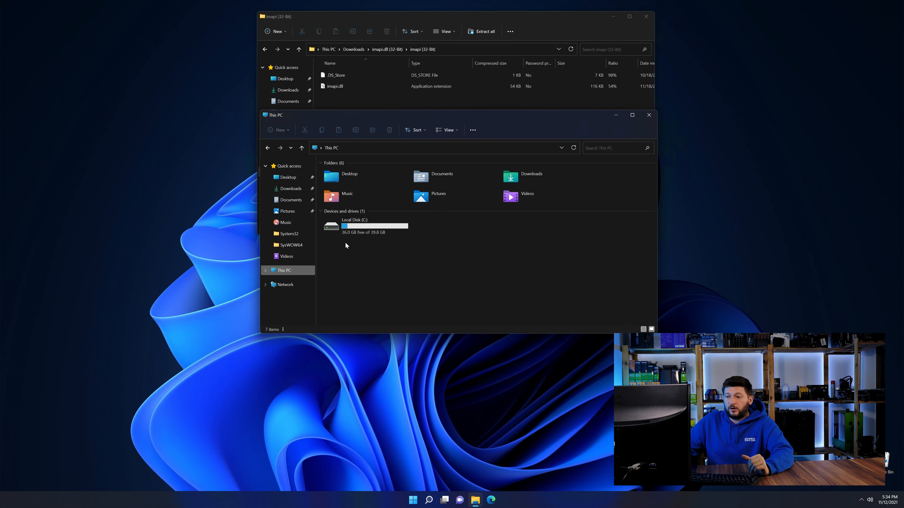
Copy the extracted imapi.dll into the System32 and SysWOW64 folders under C:\Windows
double_click(355, 225)
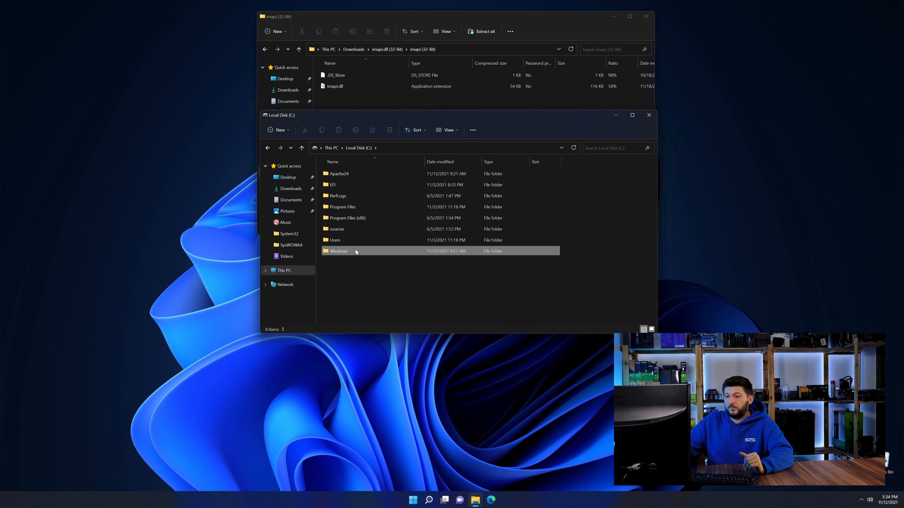
double_click(339, 251)
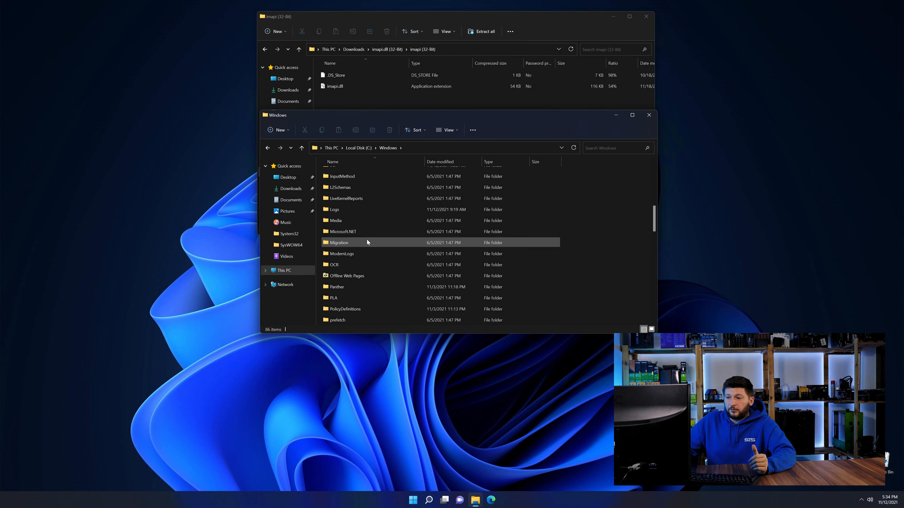
scroll("down", 3)
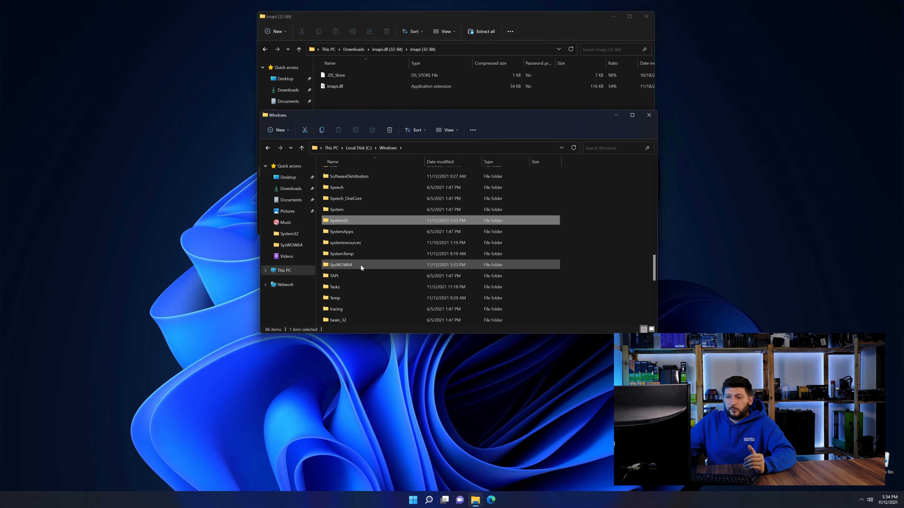
left_click(334, 86)
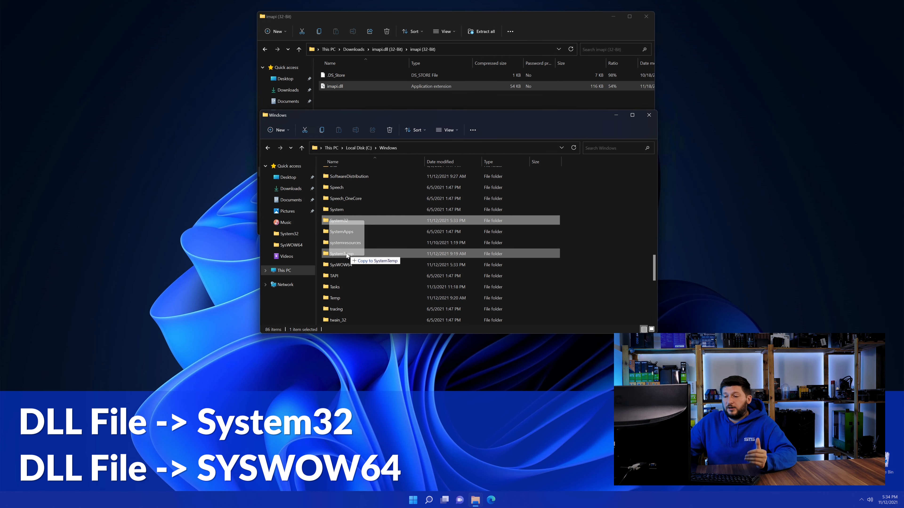
left_click(648, 115)
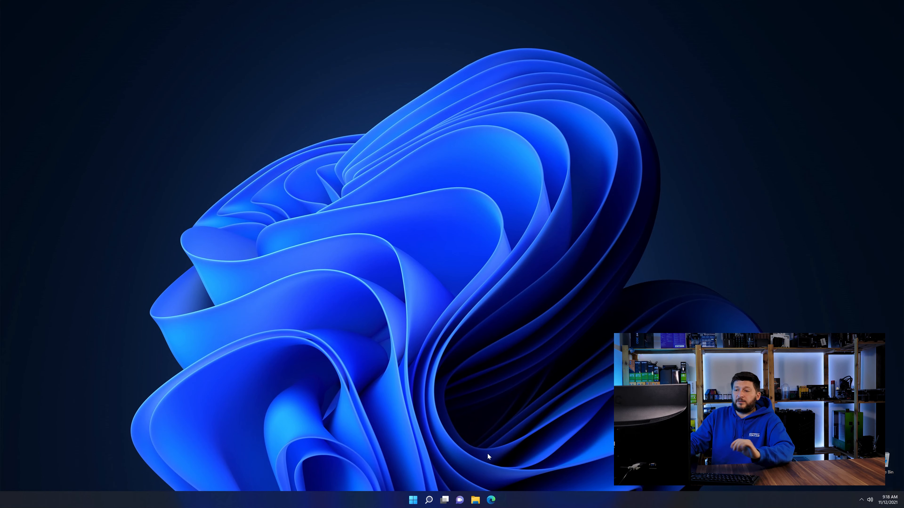
Confirm 64-bit Windows via Settings System > About and request the vc_redist.x64.exe download
left_click(491, 499)
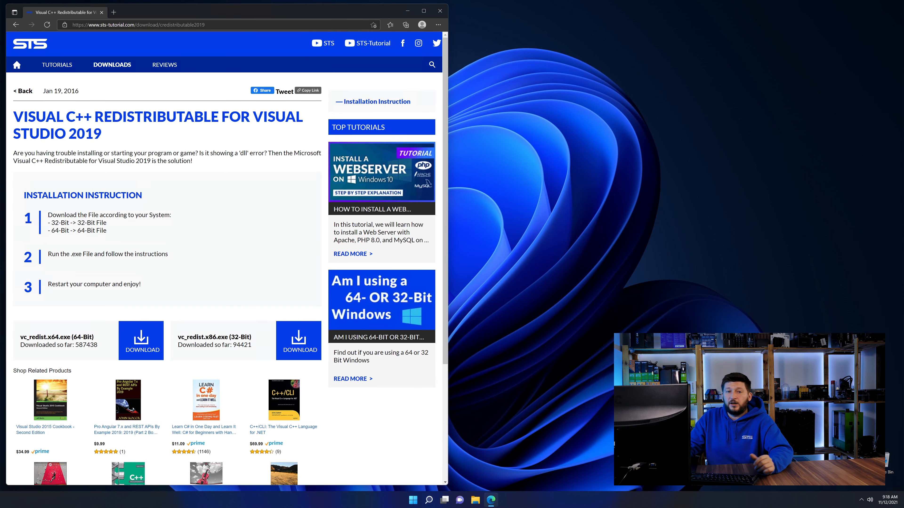
scroll("down", 3)
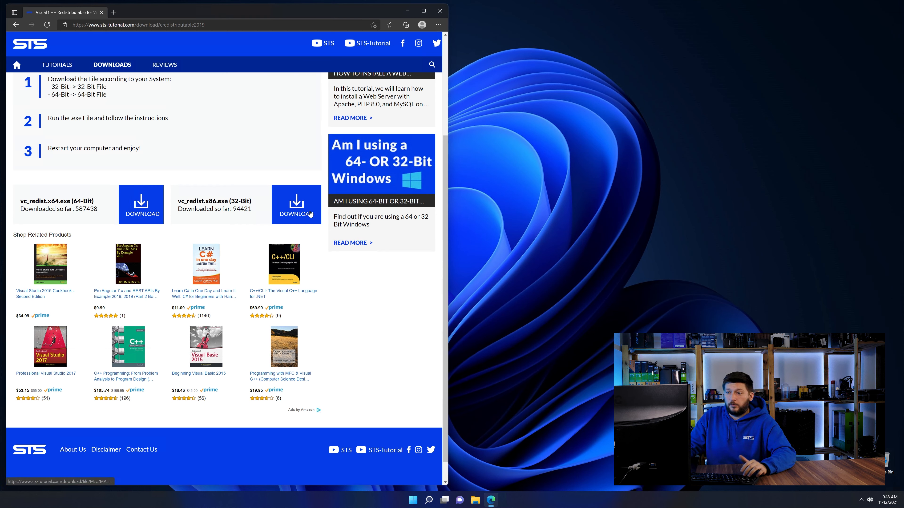
scroll("down", 3)
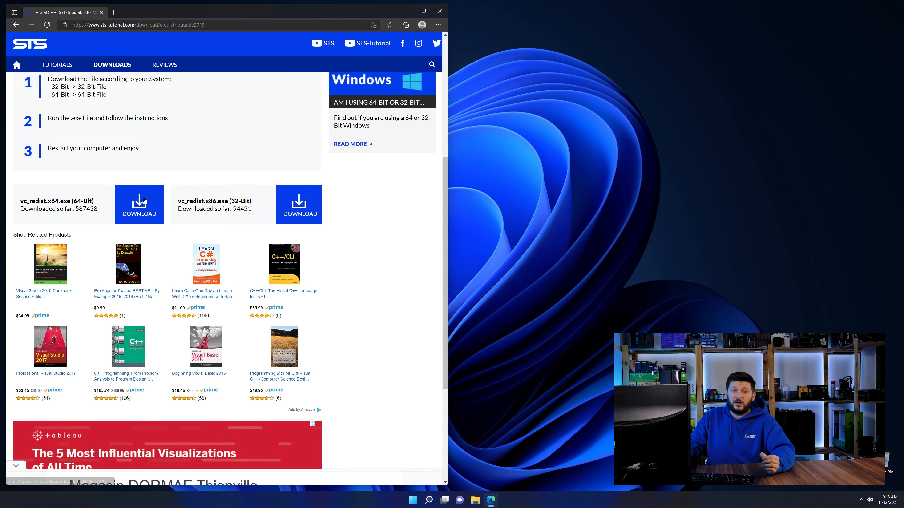
type("system")
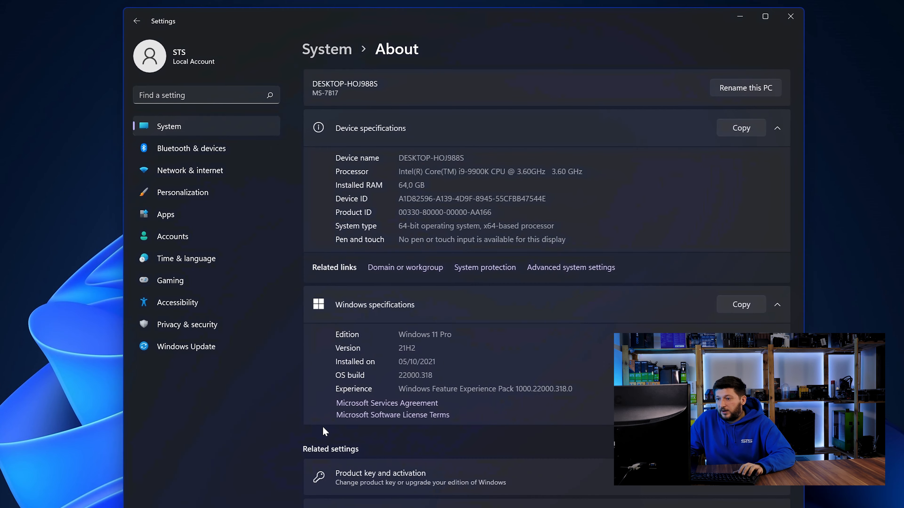
mouse_move(386, 203)
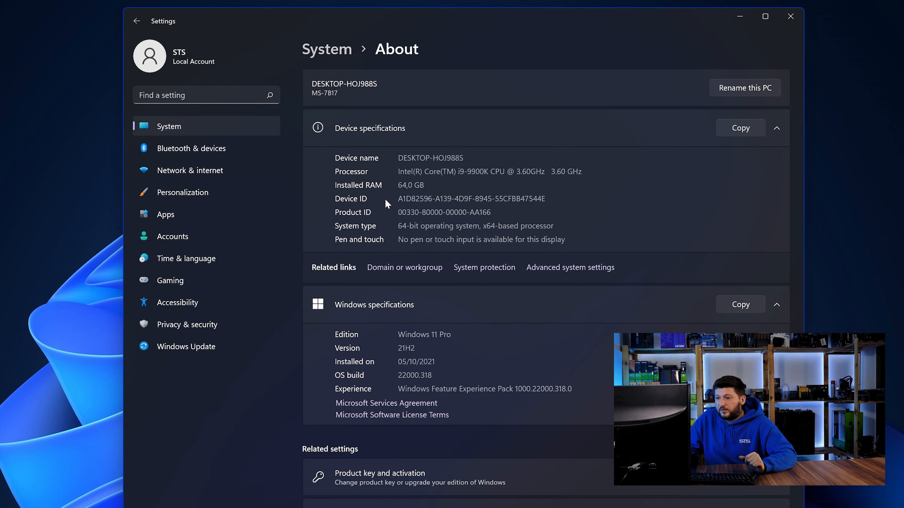
double_click(402, 225)
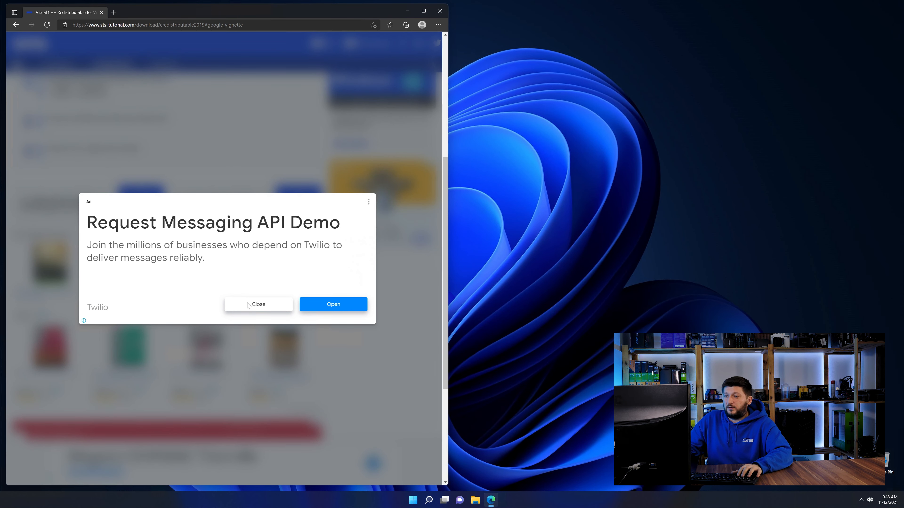
Download vc_redist.x64.exe and start installing Visual C++ 2015-2019 Redistributable (x64) with the license accepted
left_click(258, 305)
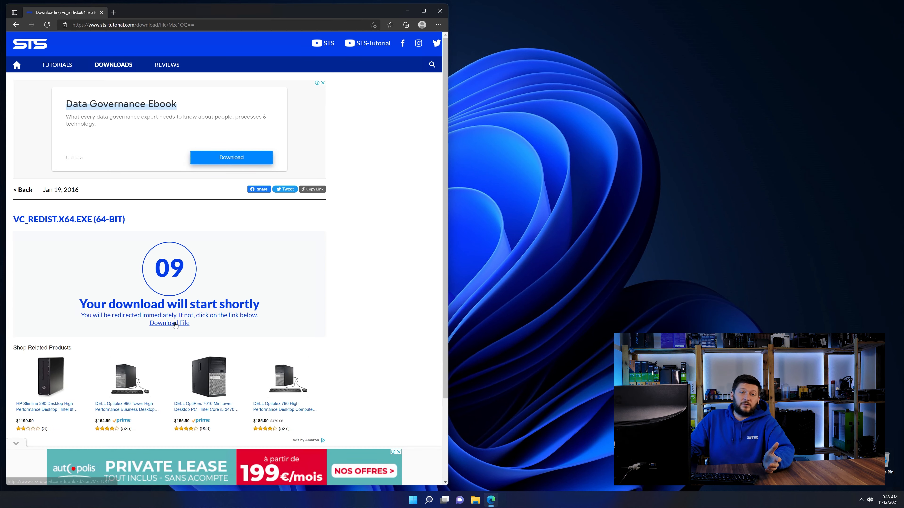
left_click(168, 323)
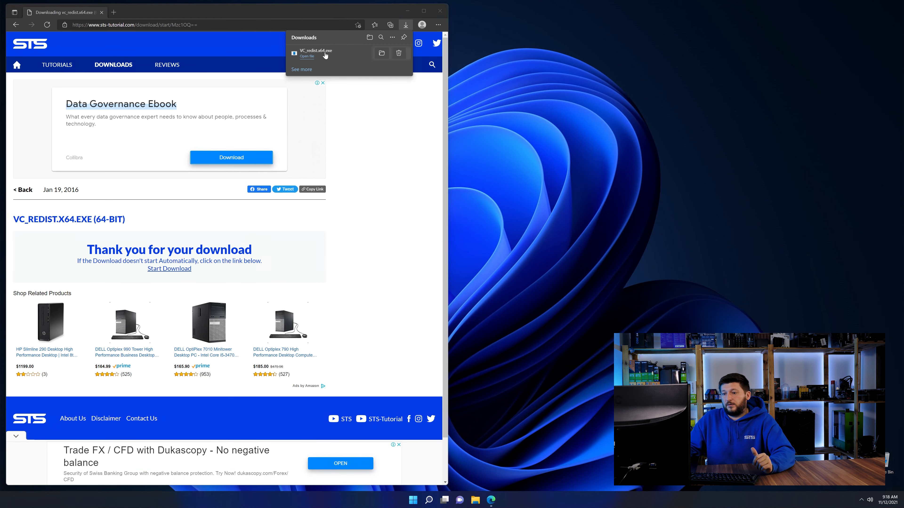
left_click(306, 57)
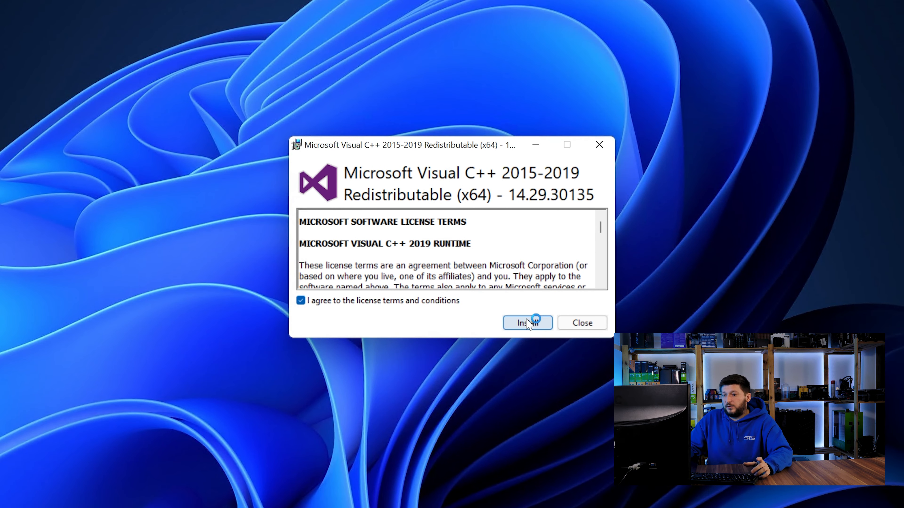
left_click(527, 323)
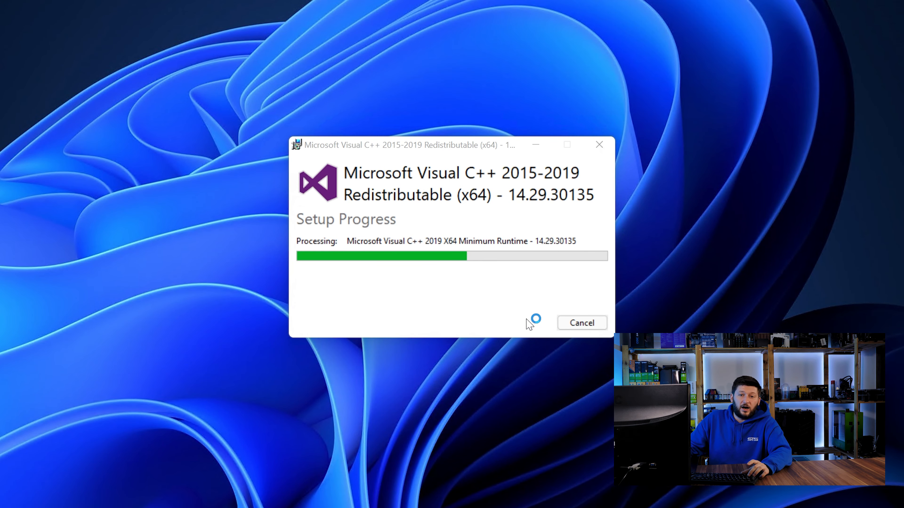